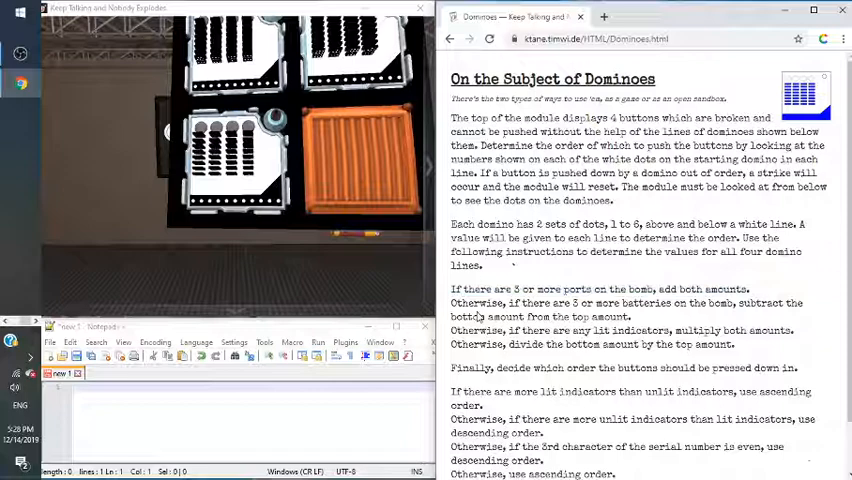
# - Rotate the bomb to bring the Dominoes module into view
pyautogui.moveTo(520, 288); pyautogui.dragTo(704, 288)
pyautogui.write('0 -2 3 1')
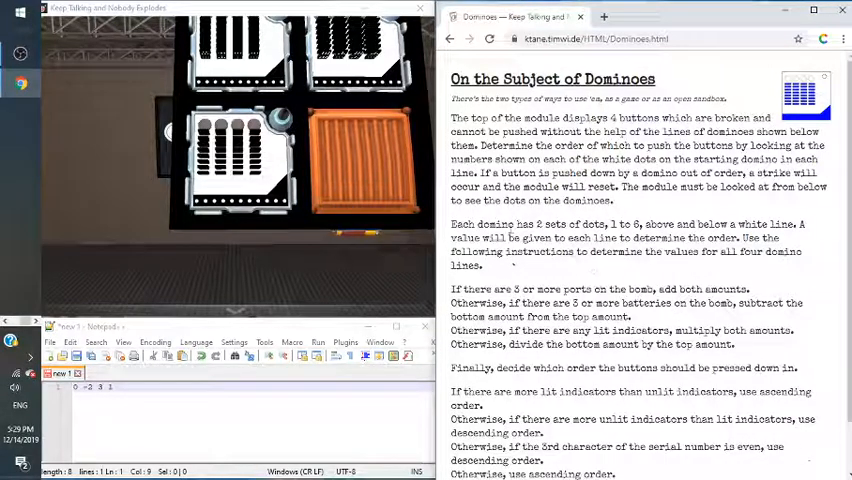
pyautogui.scroll(-3)
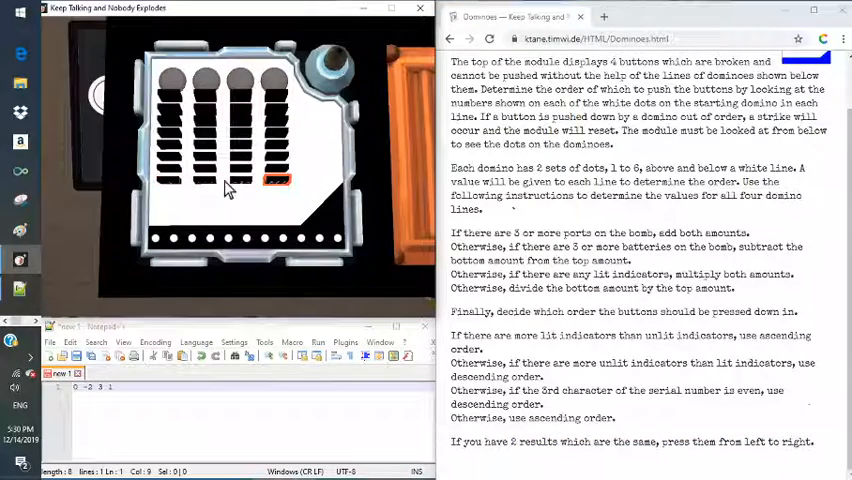
# - Push the four domino buttons from lowest to highest noted value
pyautogui.click(168, 180)
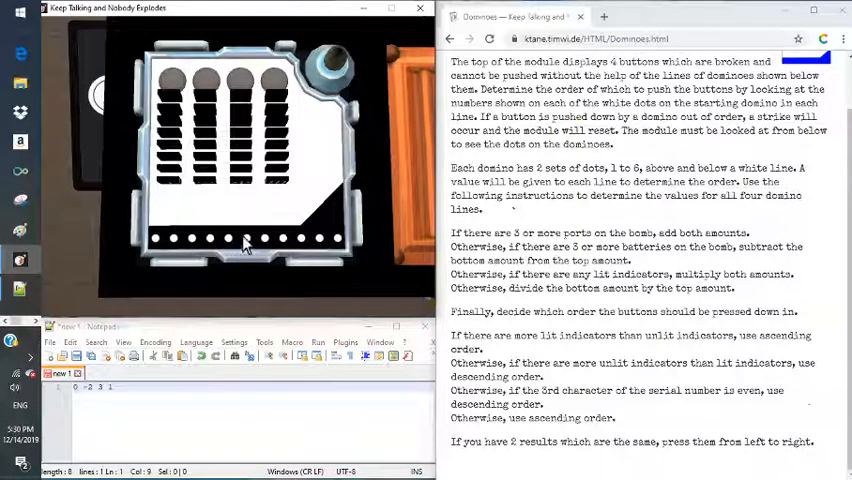
pyautogui.moveTo(240, 196)
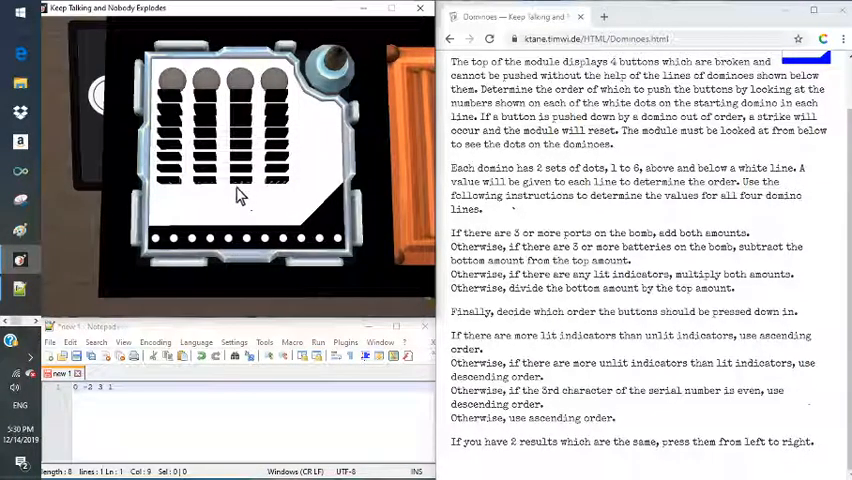
pyautogui.click(202, 180)
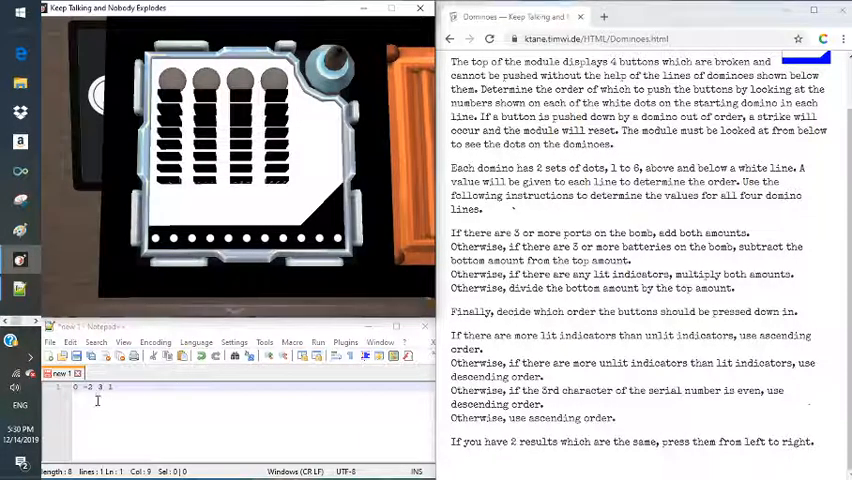
pyautogui.click(202, 180)
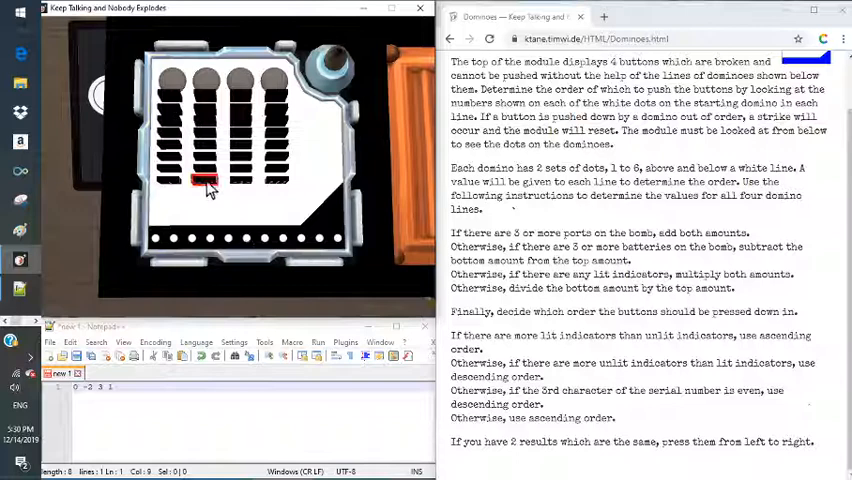
pyautogui.click(204, 82)
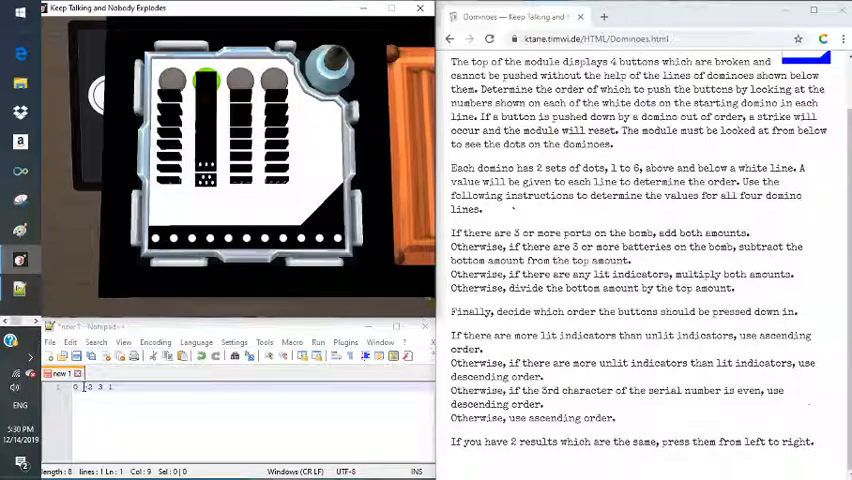
pyautogui.moveTo(172, 196)
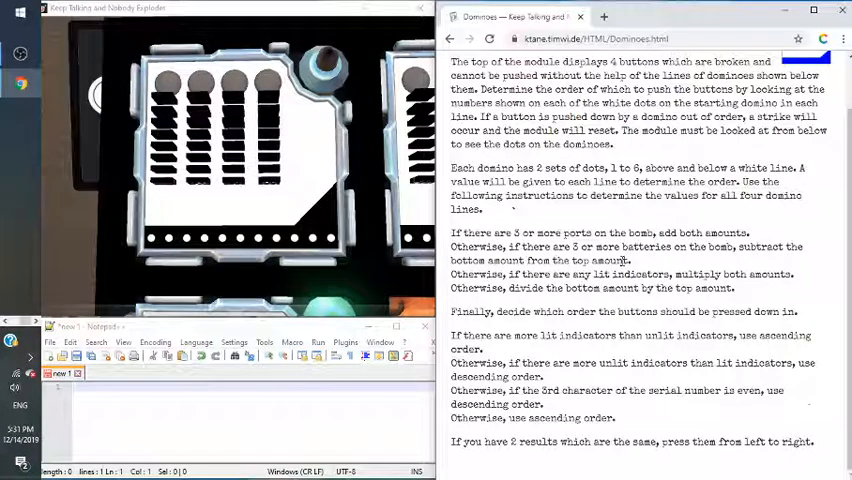
# - Select a noted domino value in Notepad++ to revise it
pyautogui.doubleClick(530, 260)
pyautogui.write('-2 -2 1 1')
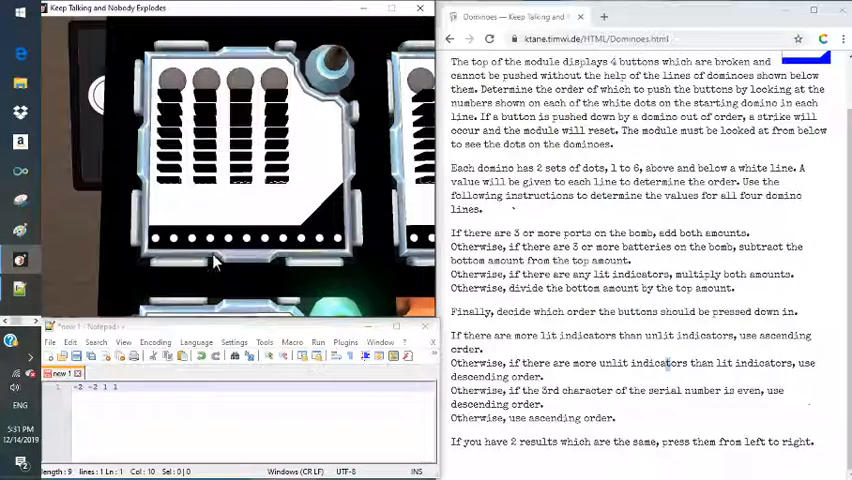
pyautogui.moveTo(270, 270)
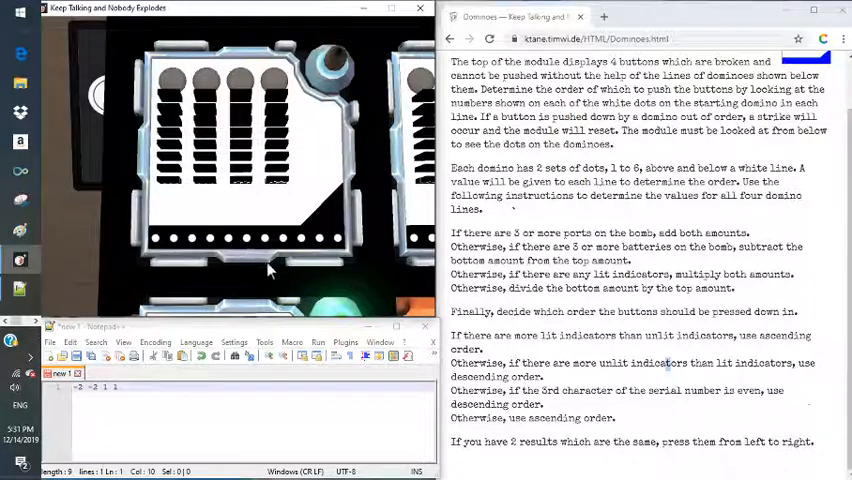
# - Return to the Dominoes module and push the remaining dominoes in ascending value order
pyautogui.moveTo(512, 440); pyautogui.dragTo(718, 440)
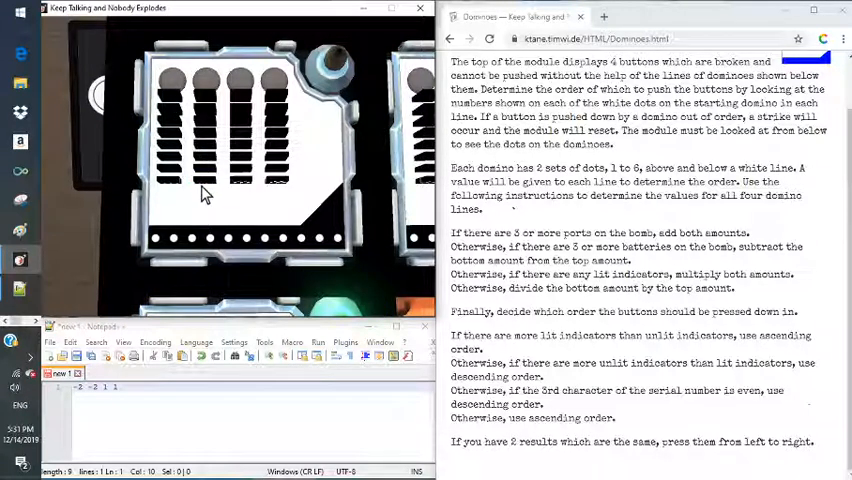
pyautogui.click(168, 180)
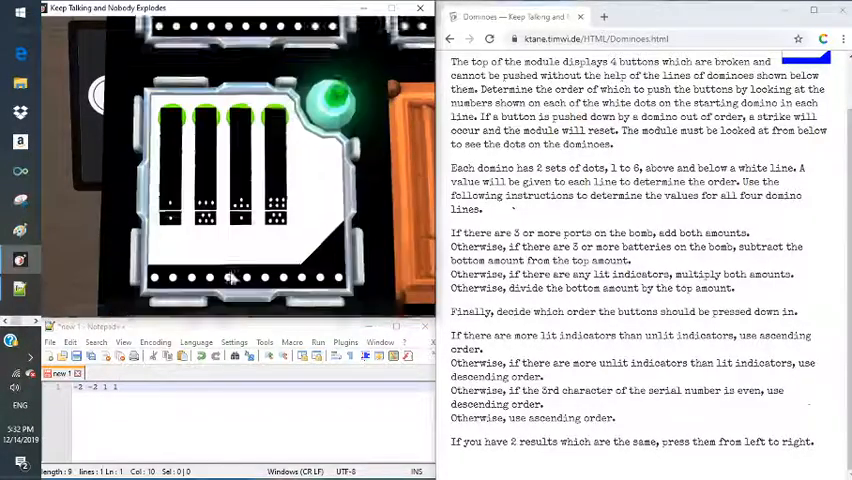
pyautogui.click(244, 184)
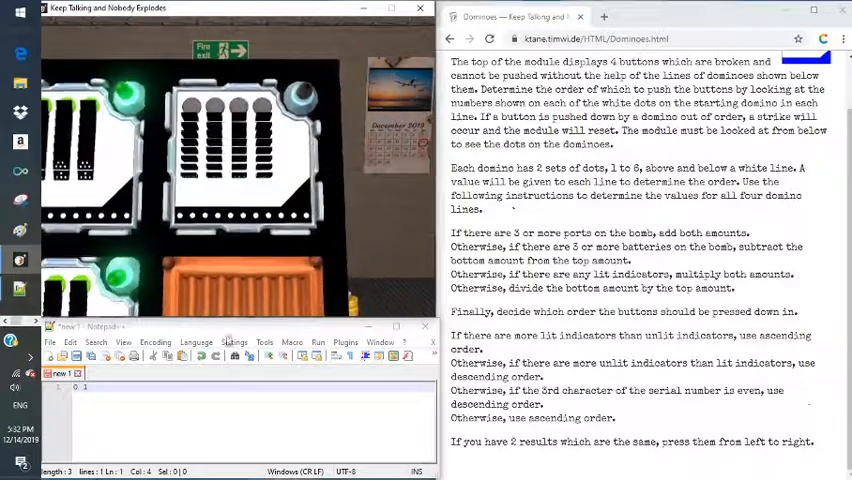
# - Note the first value '2' for the next module in Notepad++
pyautogui.write('2')
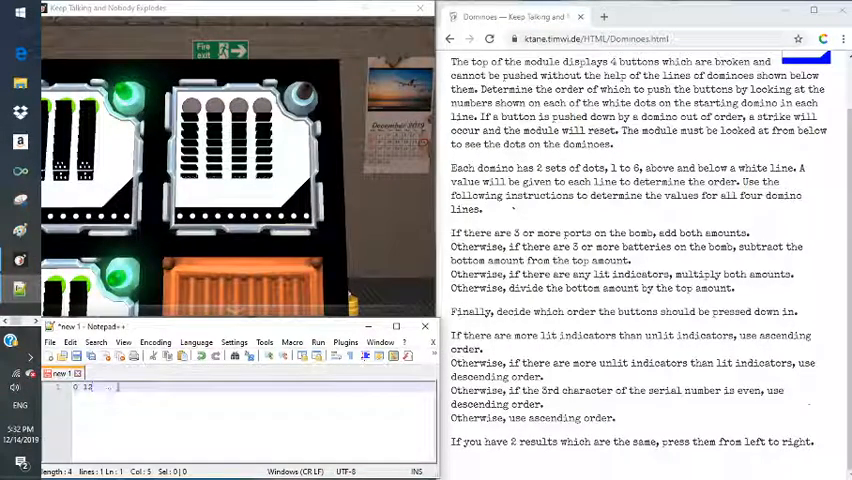